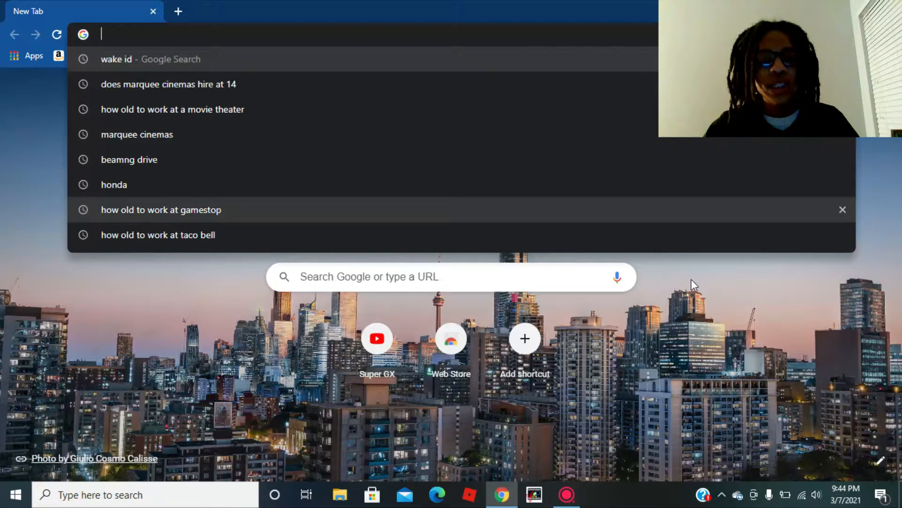
{"action": "mouse_move", "coordinate": [736, 432]}
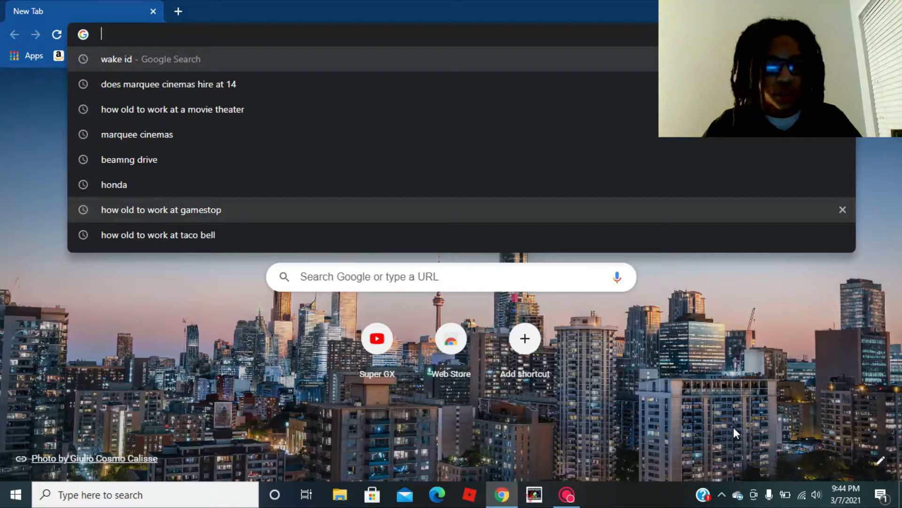
Step: Search Google for 'minecraft classic' and open the classic.minecraft.net result
{"action": "type", "text": "mine"}
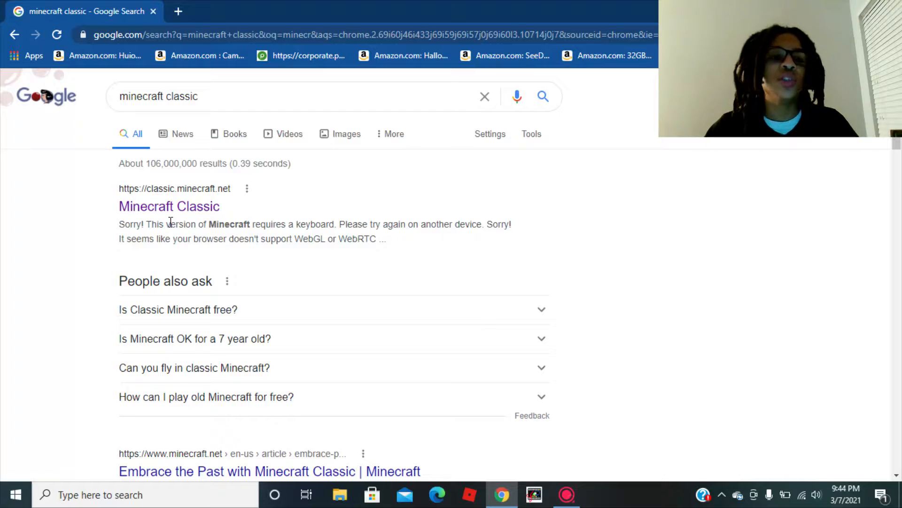
{"action": "mouse_move", "coordinate": [169, 205]}
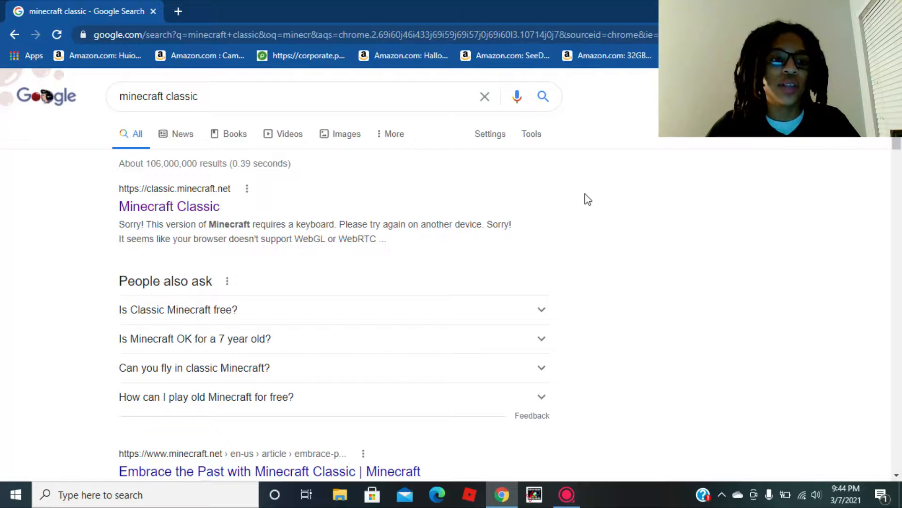
{"action": "scroll", "scroll_direction": "down", "scroll_amount": 3}
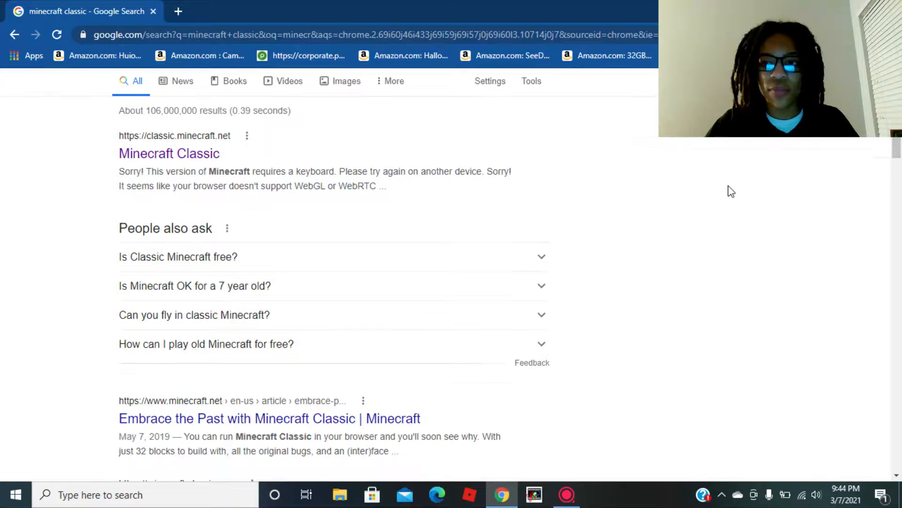
{"action": "scroll", "scroll_direction": "down", "scroll_amount": 3}
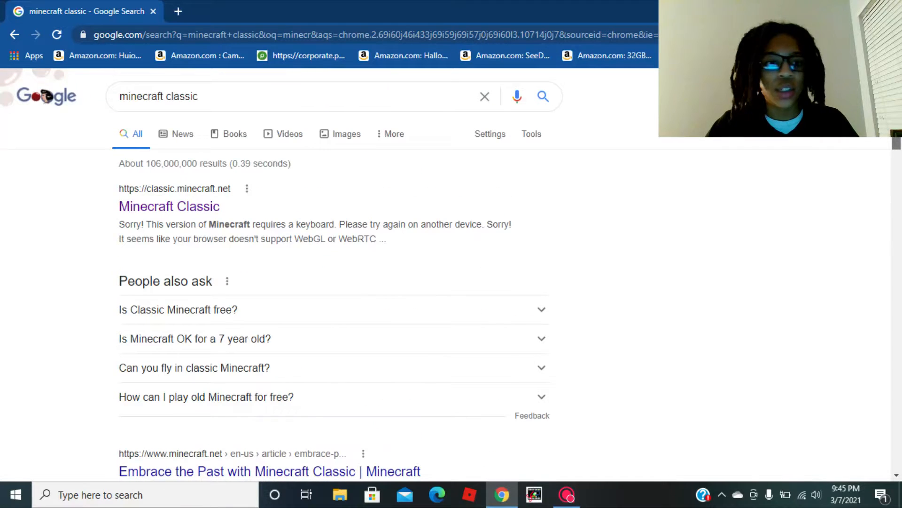
{"action": "mouse_move", "coordinate": [169, 206]}
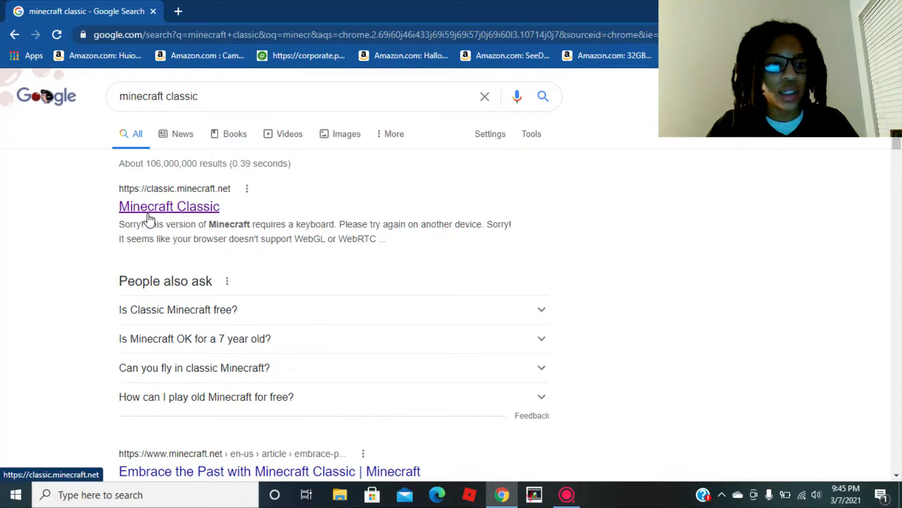
{"action": "left_click", "coordinate": [169, 206]}
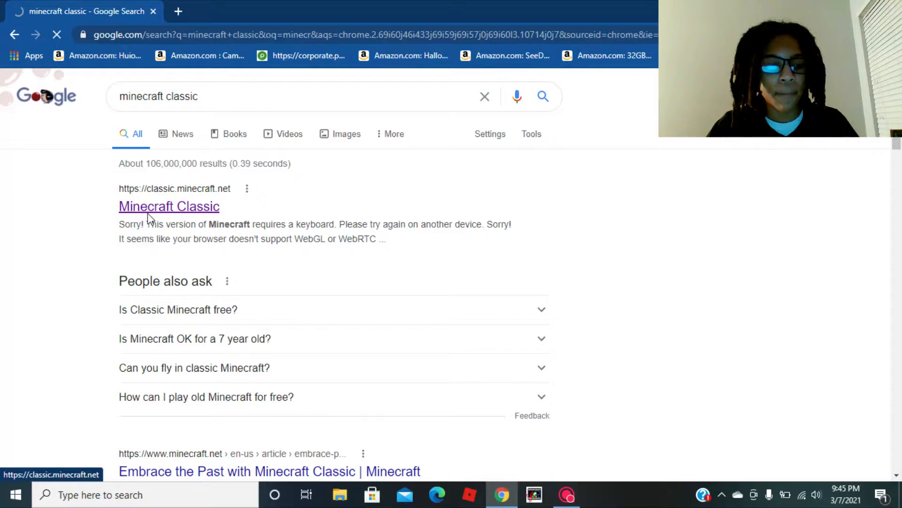
Step: Let Minecraft Classic generate the hosted game and enter the username jt123
{"action": "left_click", "coordinate": [169, 206]}
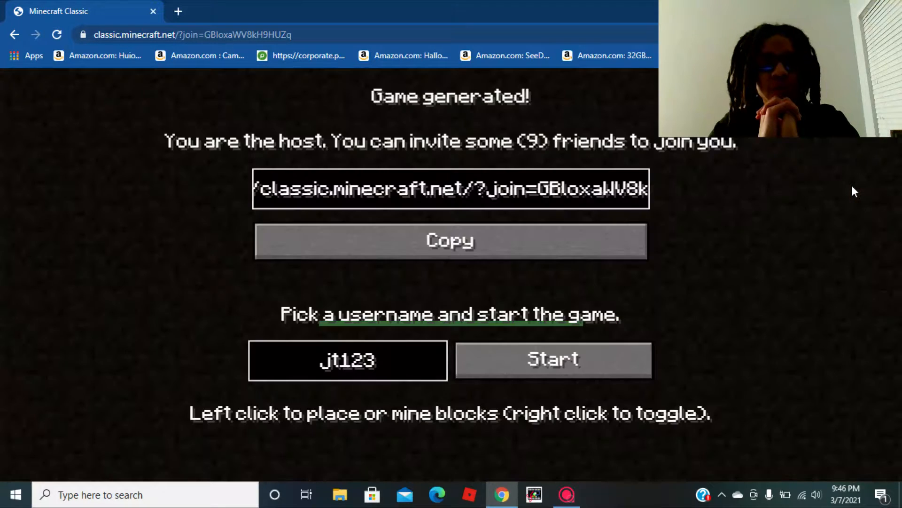
Step: Keep jt123 in the name field while the grassy world and hotbar load behind the menu
{"action": "left_click", "coordinate": [348, 360]}
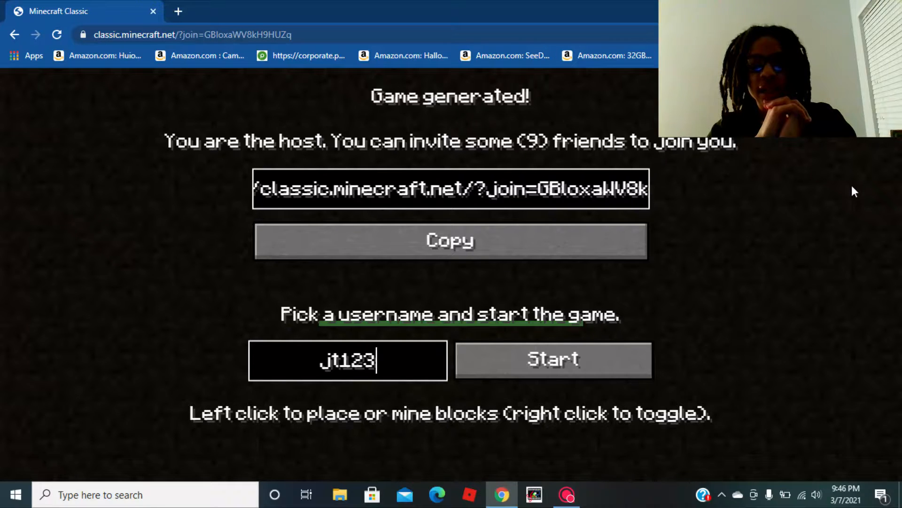
{"action": "left_click", "coordinate": [552, 359]}
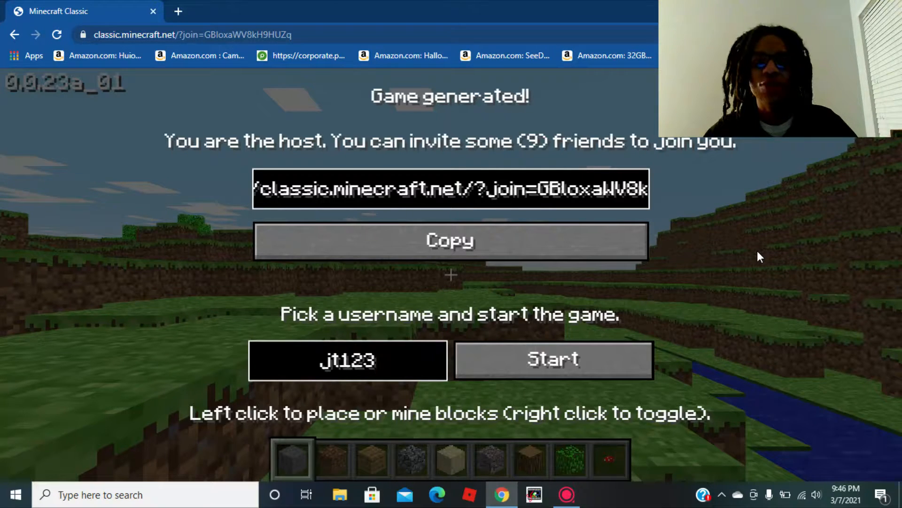
{"action": "left_click", "coordinate": [348, 361]}
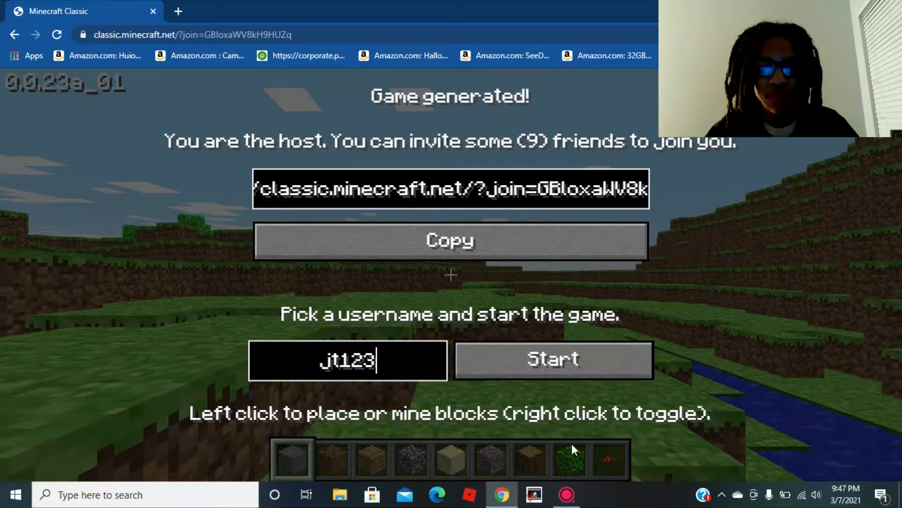
{"action": "mouse_move", "coordinate": [702, 327]}
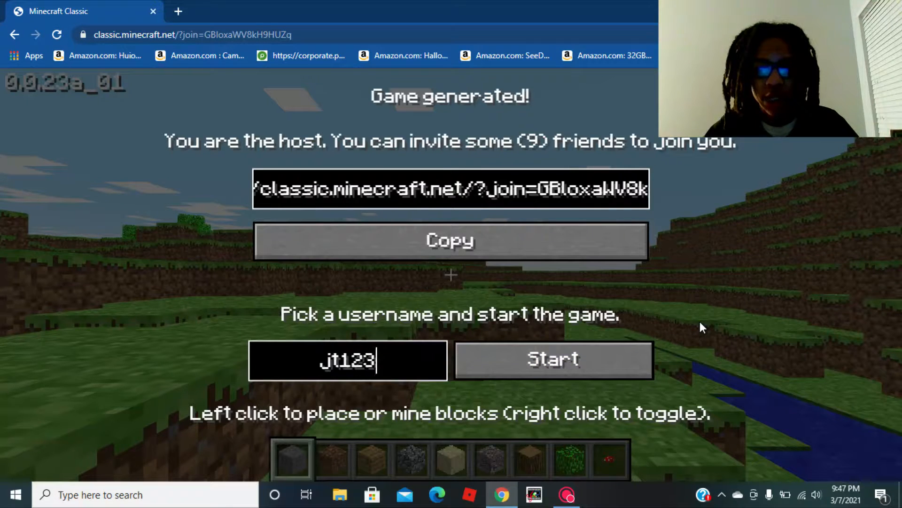
{"action": "mouse_move", "coordinate": [581, 297]}
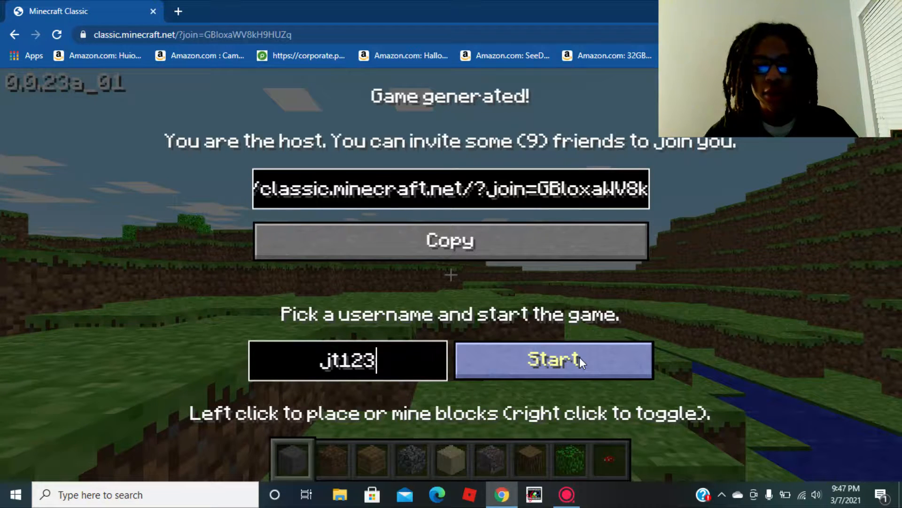
Step: Start the game as jt123 and walk to the sandy area near the trees
{"action": "left_click", "coordinate": [554, 360]}
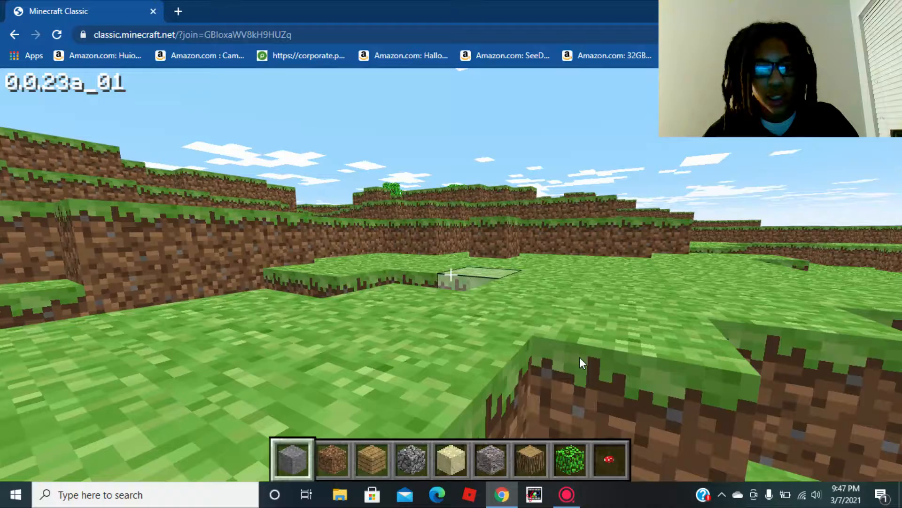
{"action": "mouse_move", "coordinate": [581, 363]}
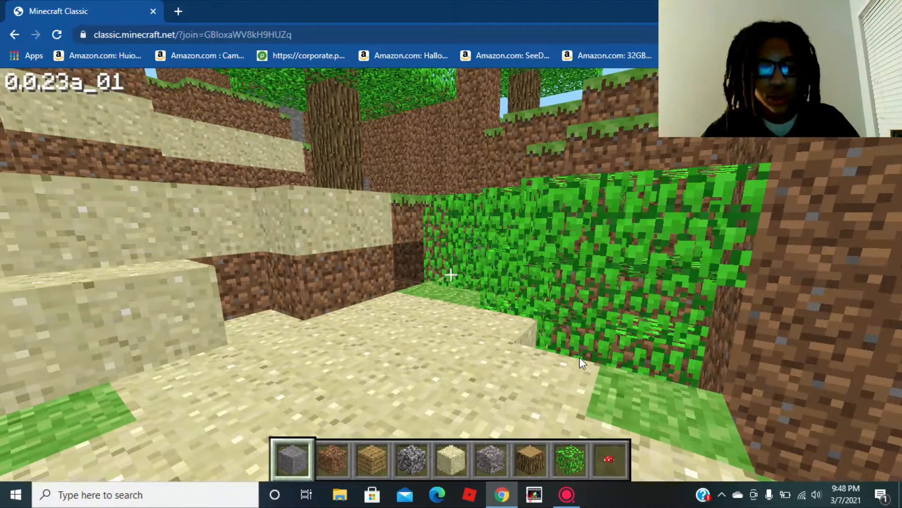
Step: Mine a pit into the stone ground and place sand blocks inside it
{"action": "key", "text": "8"}
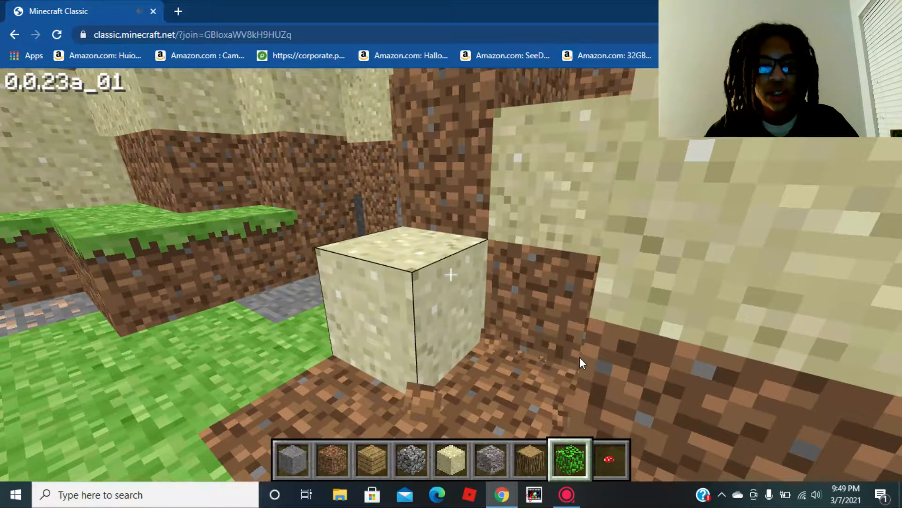
{"action": "left_click", "coordinate": [450, 274]}
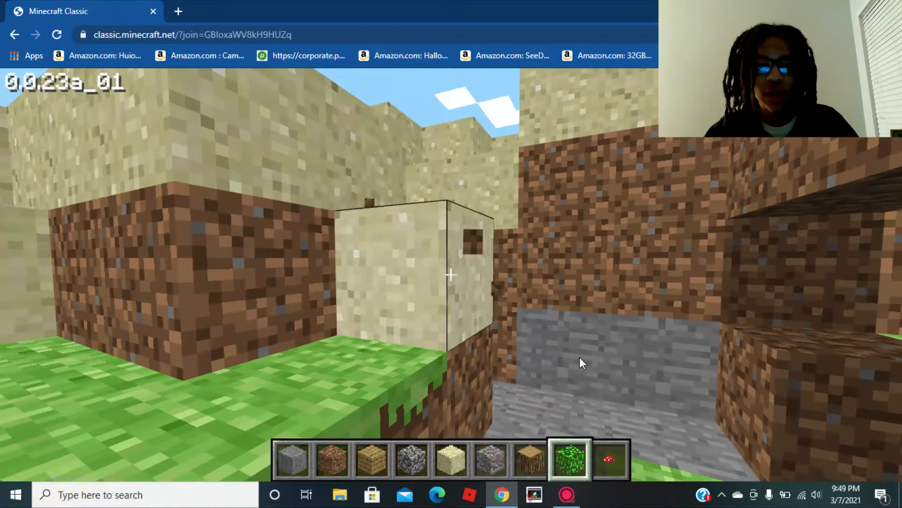
{"action": "left_click", "coordinate": [451, 275]}
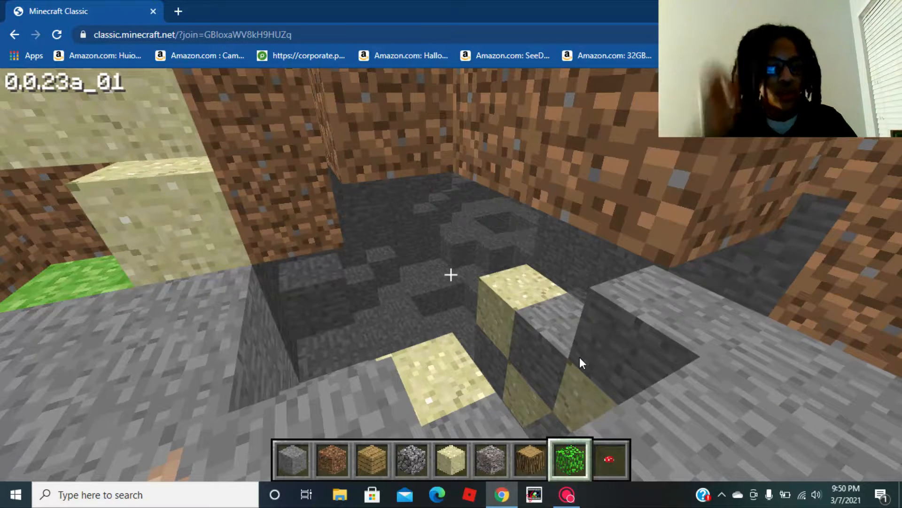
Step: Cycle render distance through NORMAL and TINY back to FAR, then resume play
{"action": "key", "text": "Escape"}
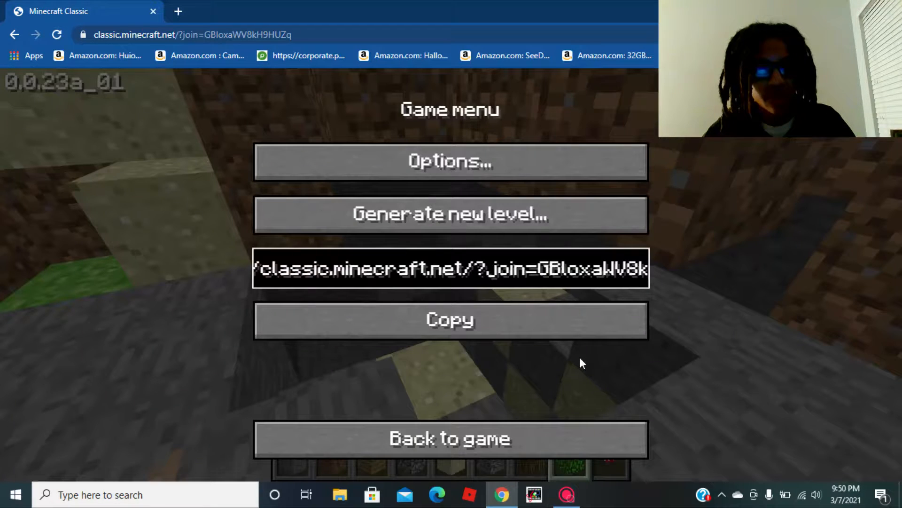
{"action": "mouse_move", "coordinate": [518, 213]}
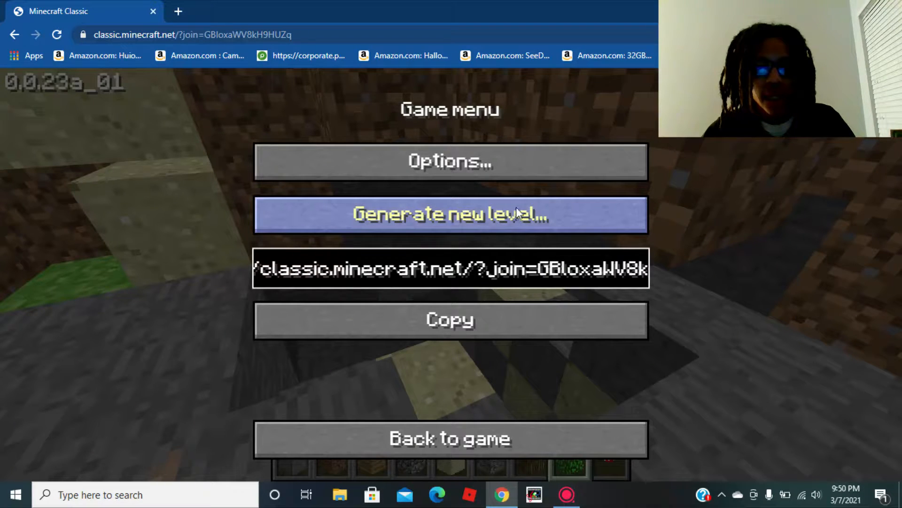
{"action": "left_click", "coordinate": [450, 161]}
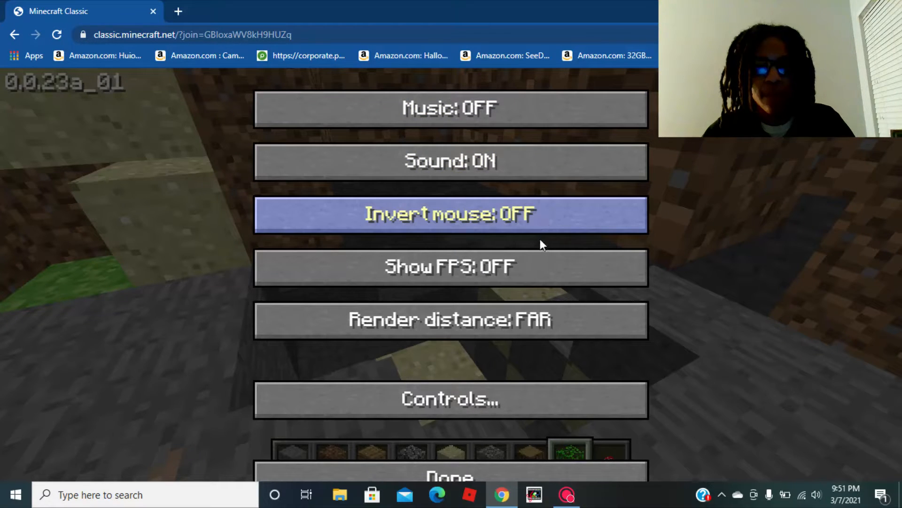
{"action": "mouse_move", "coordinate": [540, 263]}
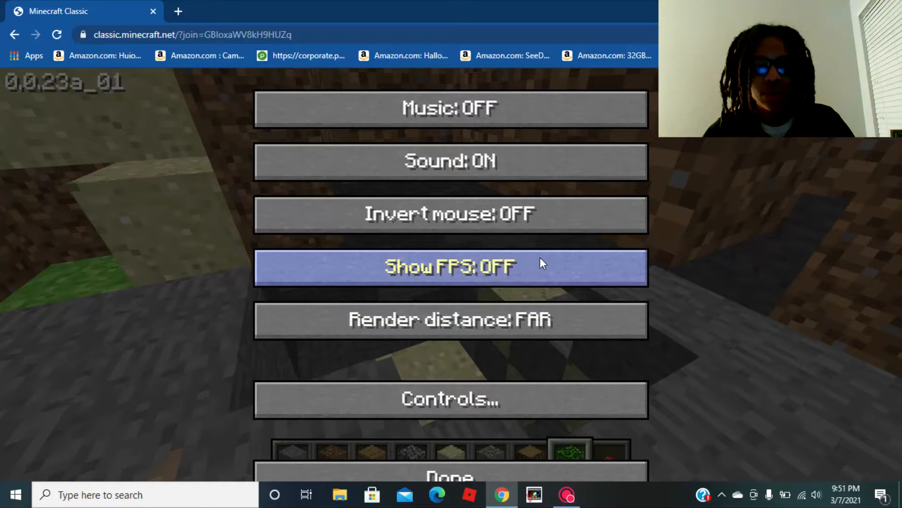
{"action": "left_click", "coordinate": [451, 320]}
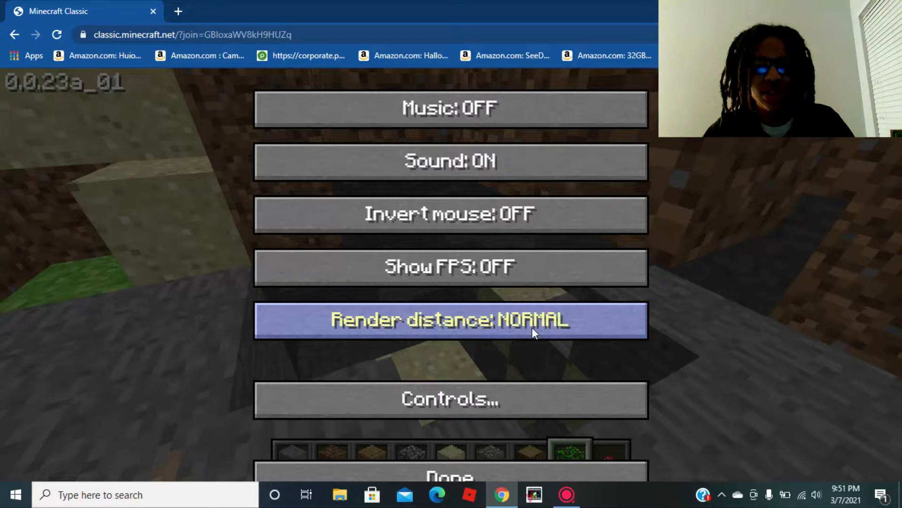
{"action": "left_click", "coordinate": [450, 321]}
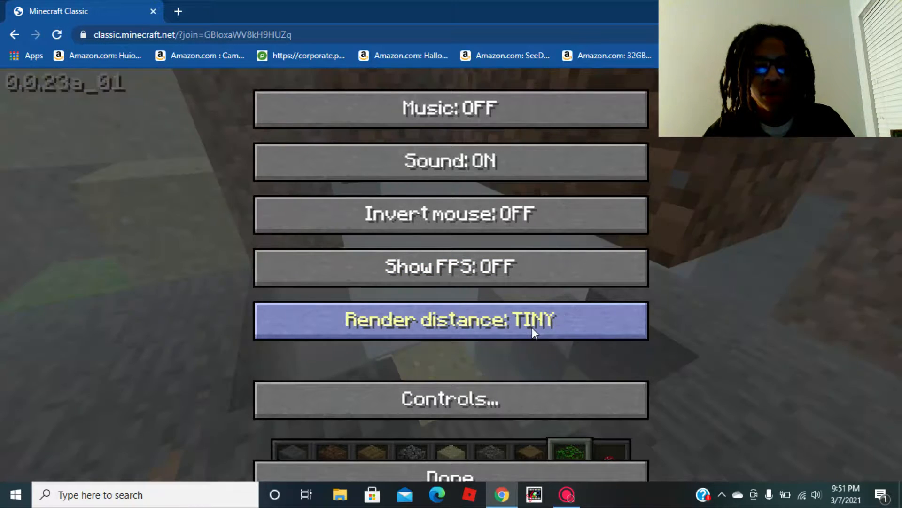
{"action": "left_click", "coordinate": [451, 320]}
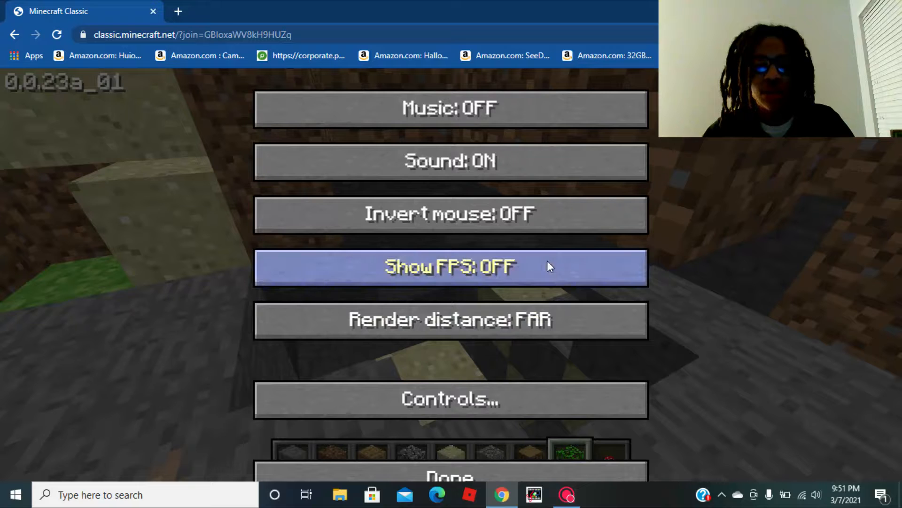
{"action": "mouse_move", "coordinate": [570, 106]}
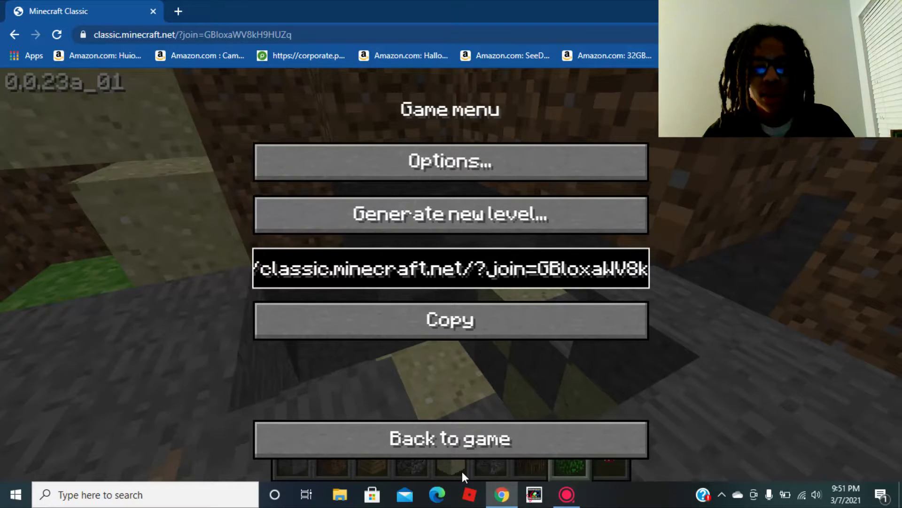
{"action": "left_click", "coordinate": [450, 438]}
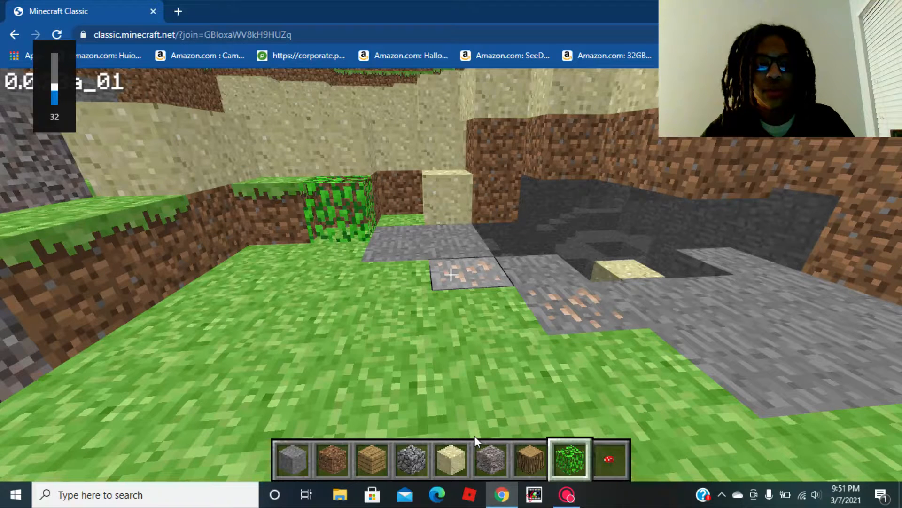
Step: Mine downward from the surface into the dim underground stone cavern
{"action": "left_click", "coordinate": [450, 274]}
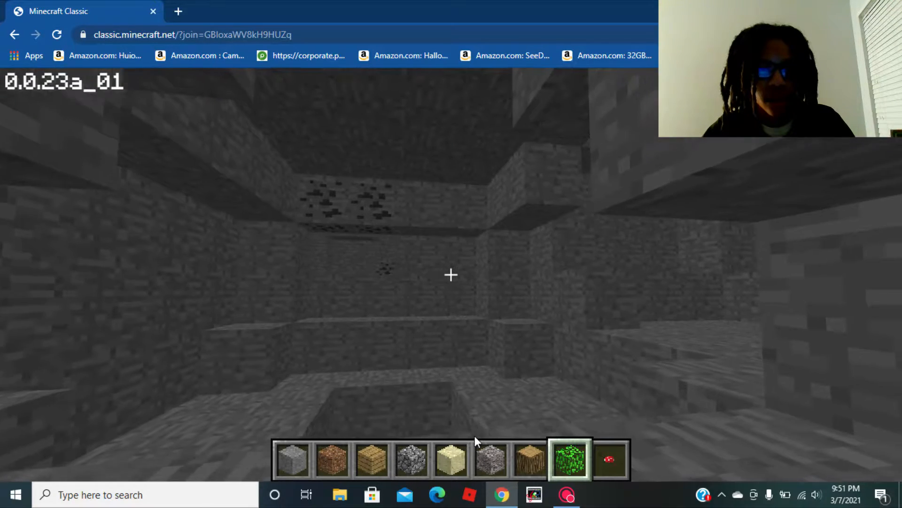
{"action": "mouse_move", "coordinate": [451, 275]}
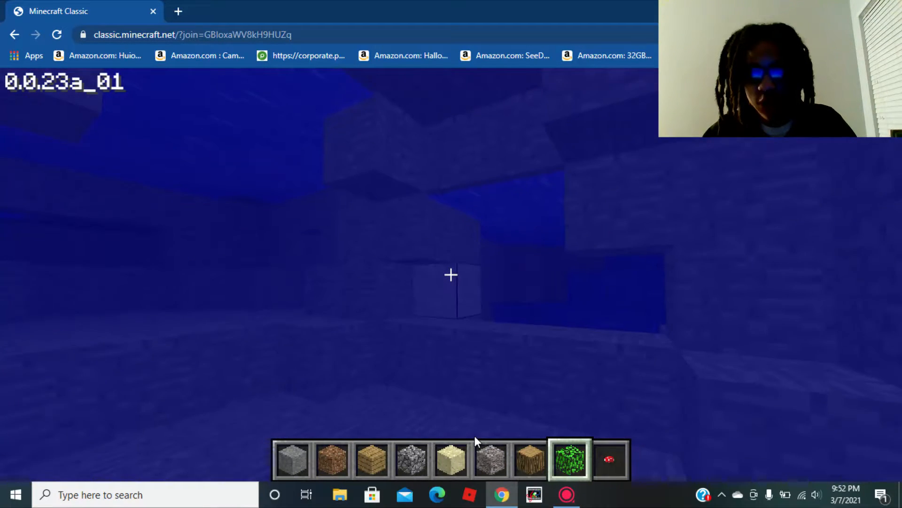
{"action": "mouse_move", "coordinate": [451, 274]}
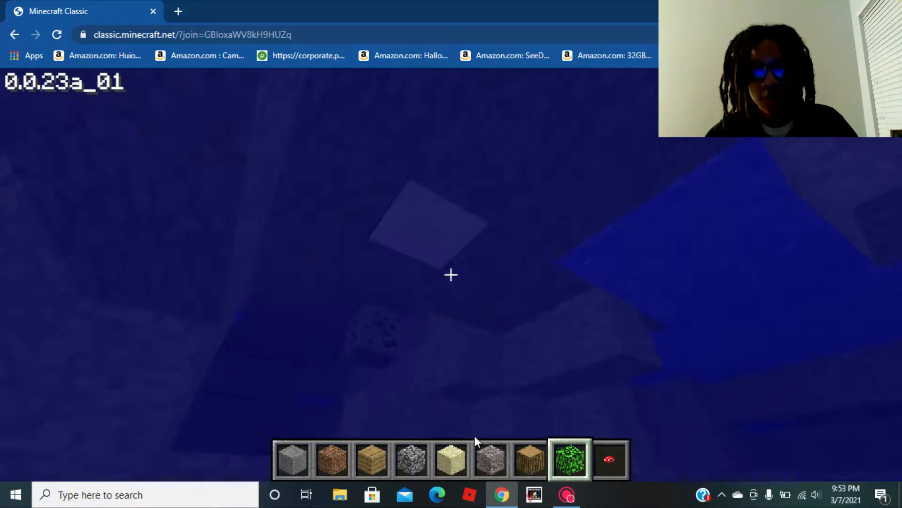
Step: Swim up to the surface beside the pool, pause the game, and focus the screen recorder
{"action": "left_click", "coordinate": [451, 274]}
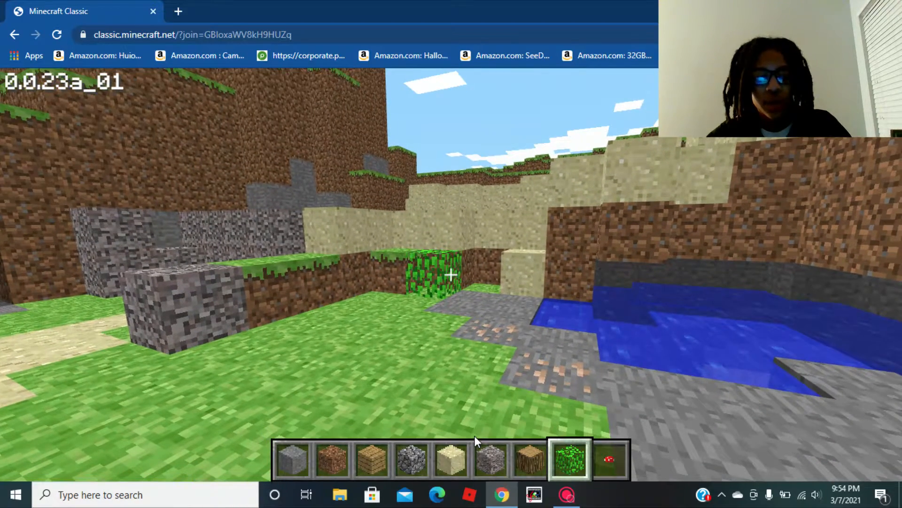
{"action": "key", "text": "Escape"}
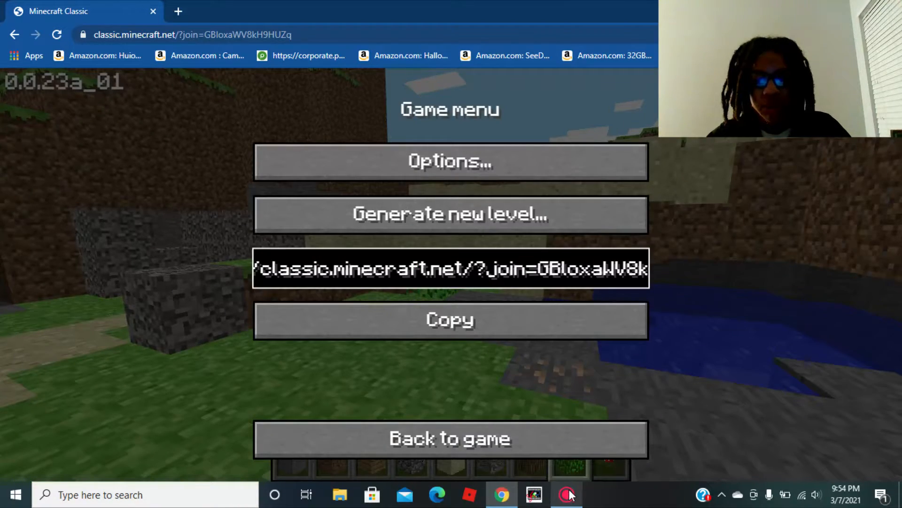
{"action": "left_click", "coordinate": [567, 494]}
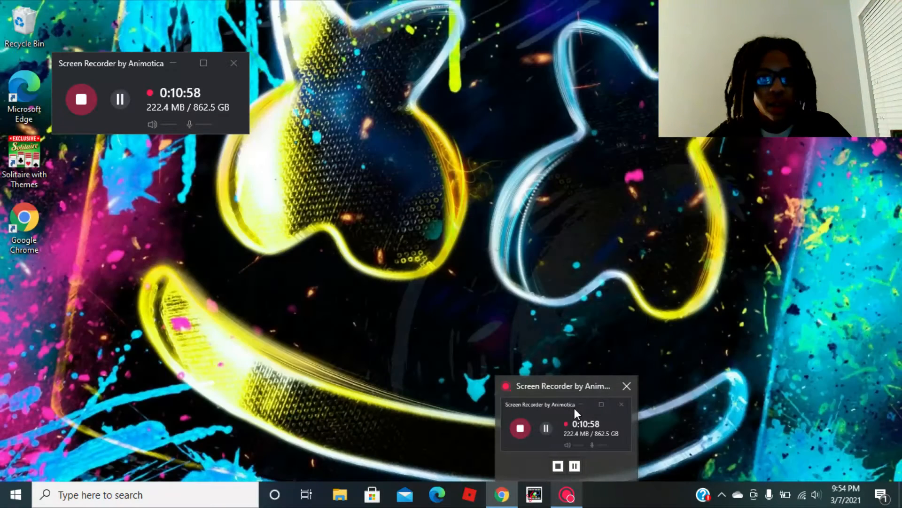
{"action": "left_click", "coordinate": [501, 495]}
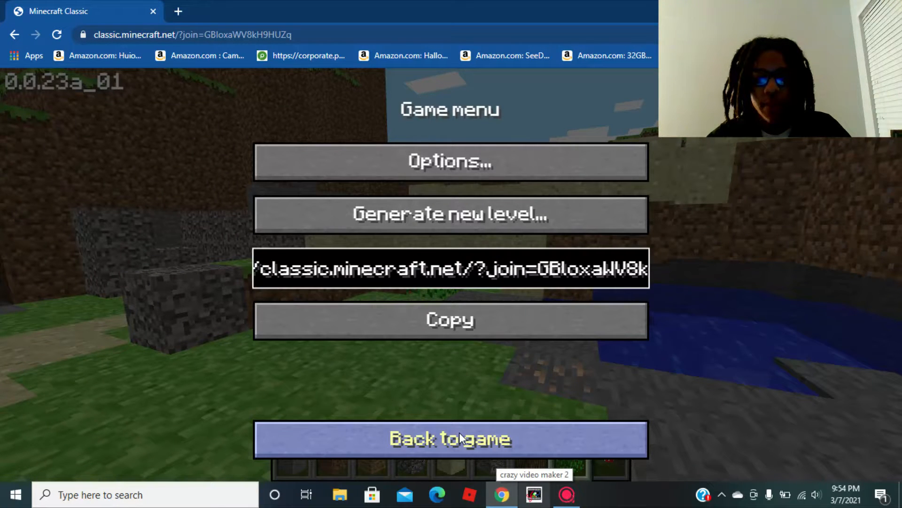
Step: Leave the Game menu and resume play on the grass and sand
{"action": "left_click", "coordinate": [451, 438]}
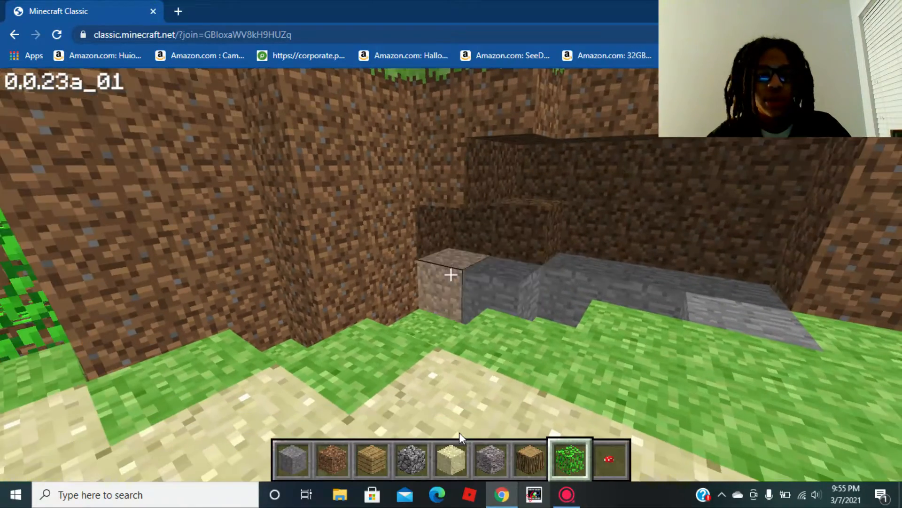
{"action": "mouse_move", "coordinate": [451, 274]}
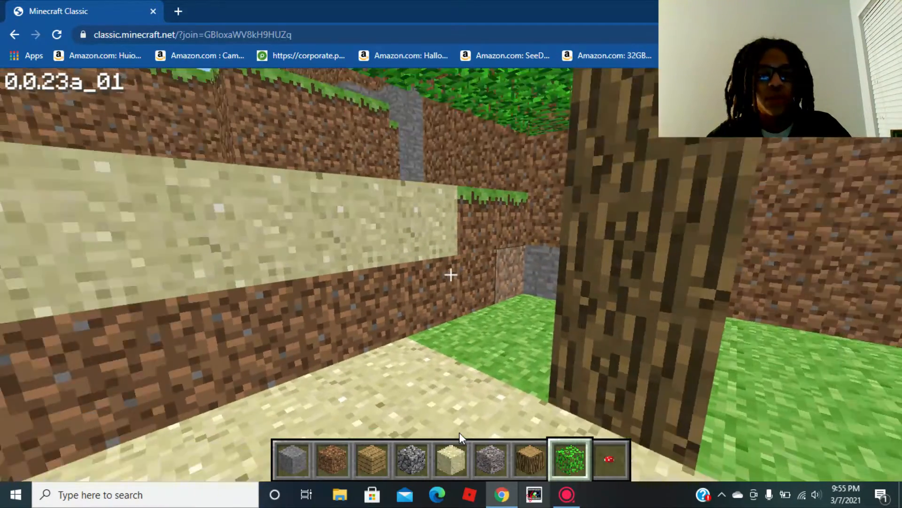
{"action": "mouse_move", "coordinate": [451, 274]}
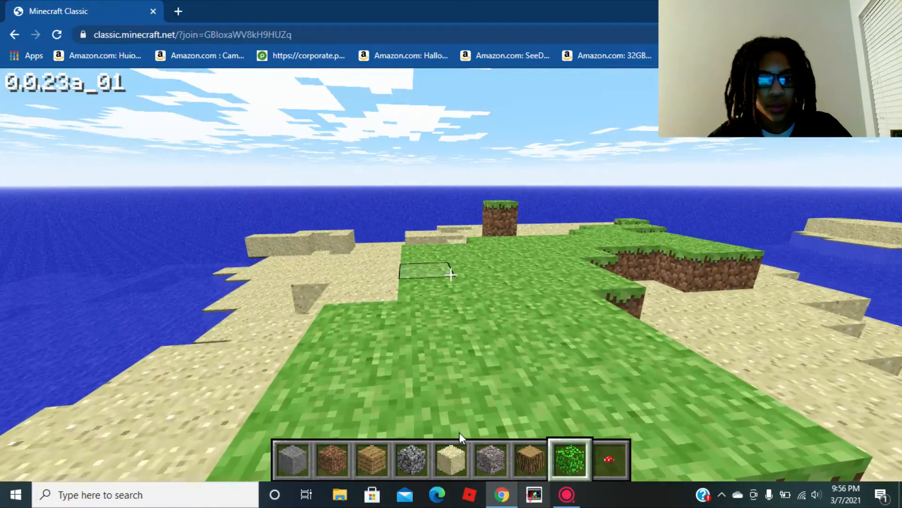
{"action": "mouse_move", "coordinate": [451, 274]}
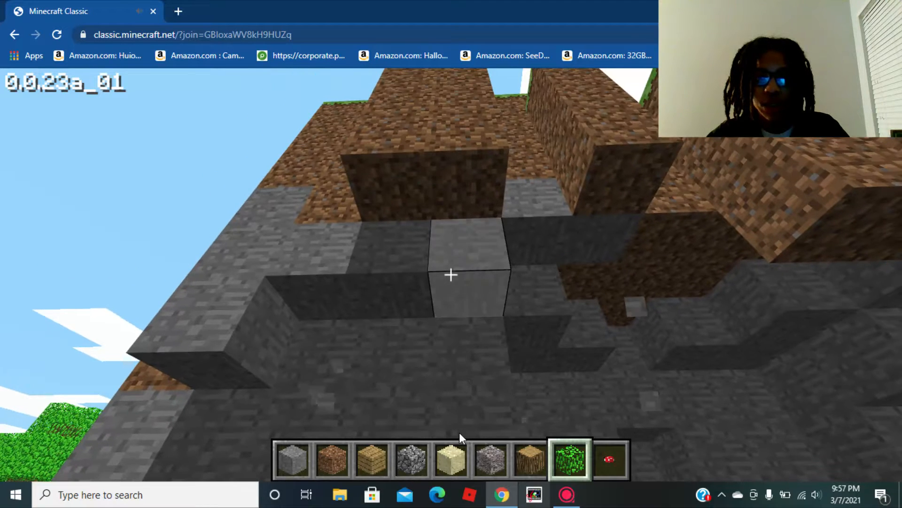
{"action": "mouse_move", "coordinate": [451, 274]}
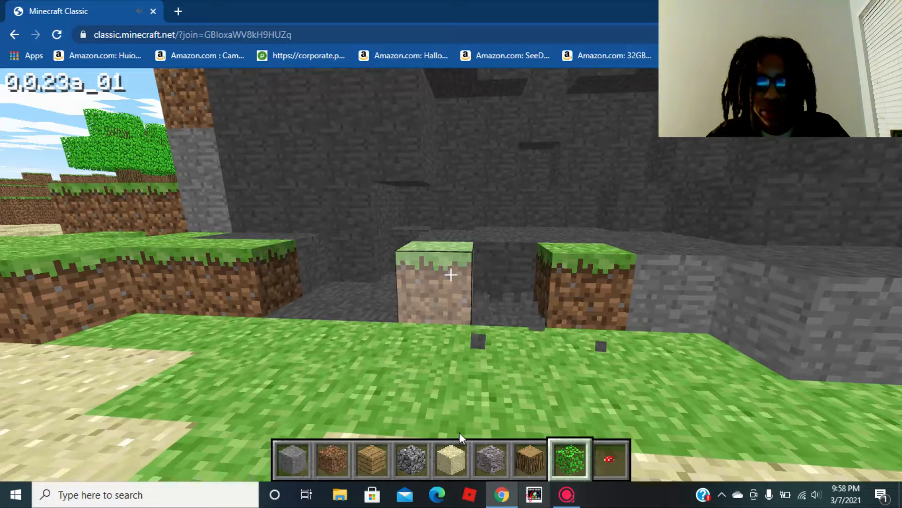
Step: Break the grass block and the cracked stone block on the hillside
{"action": "left_click", "coordinate": [451, 275]}
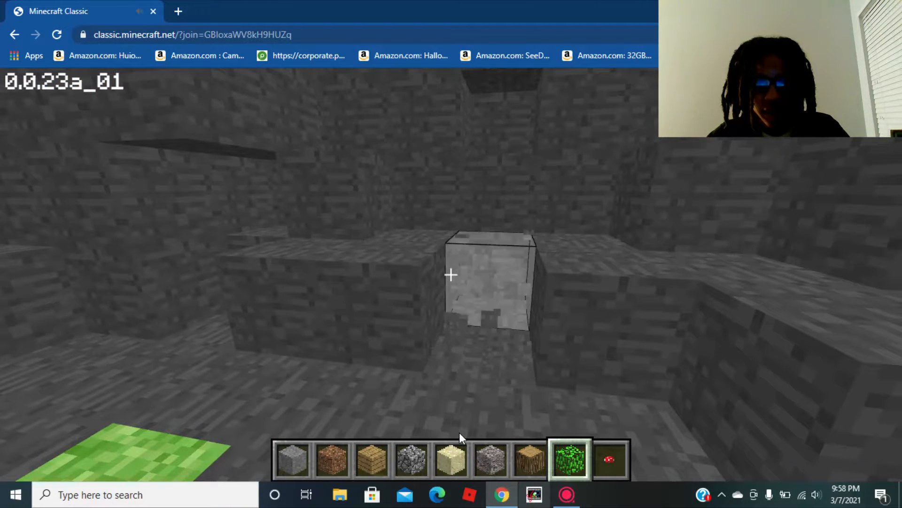
{"action": "left_click", "coordinate": [451, 275]}
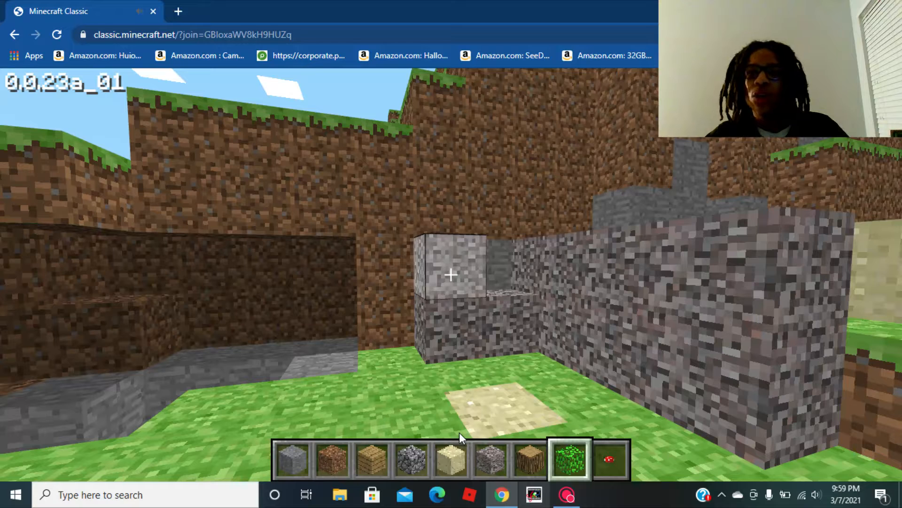
Step: Break the stone, sand, dirt and grass blocks around the cobblestone wall near the sandy slope
{"action": "left_click", "coordinate": [451, 275]}
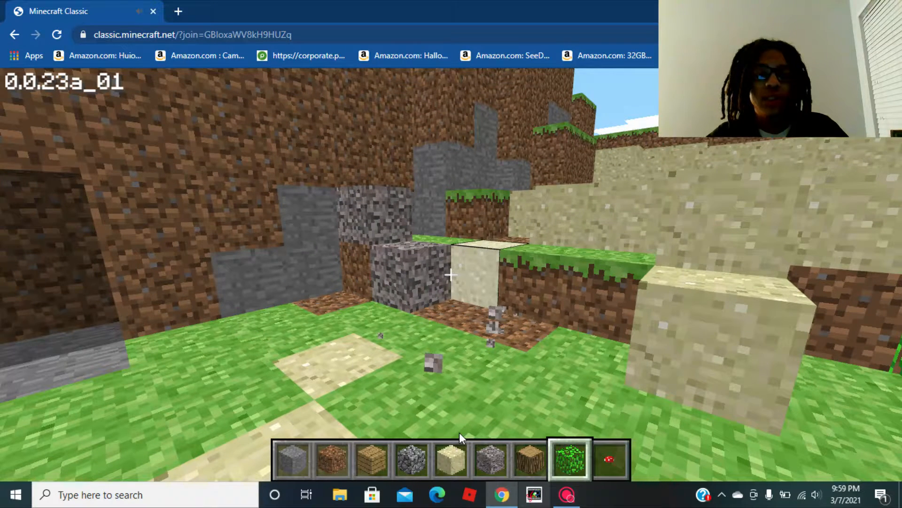
{"action": "left_click", "coordinate": [451, 275]}
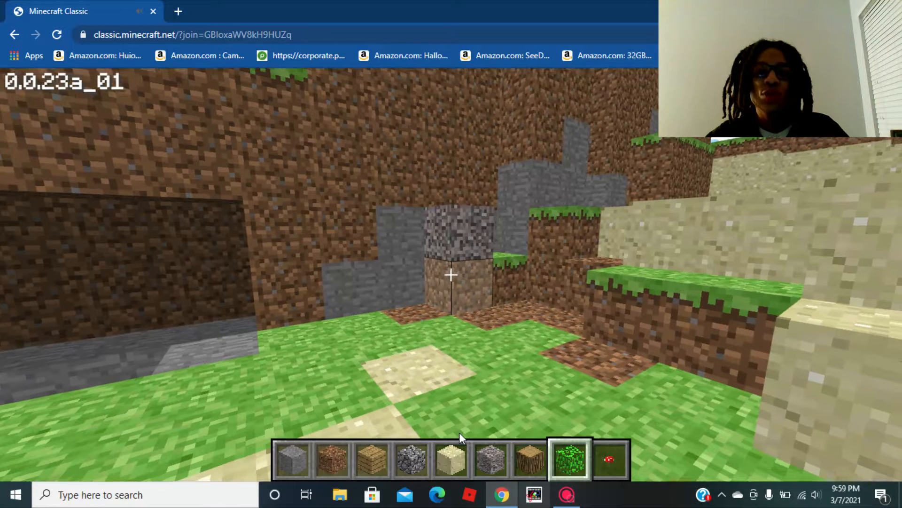
{"action": "left_click", "coordinate": [451, 274]}
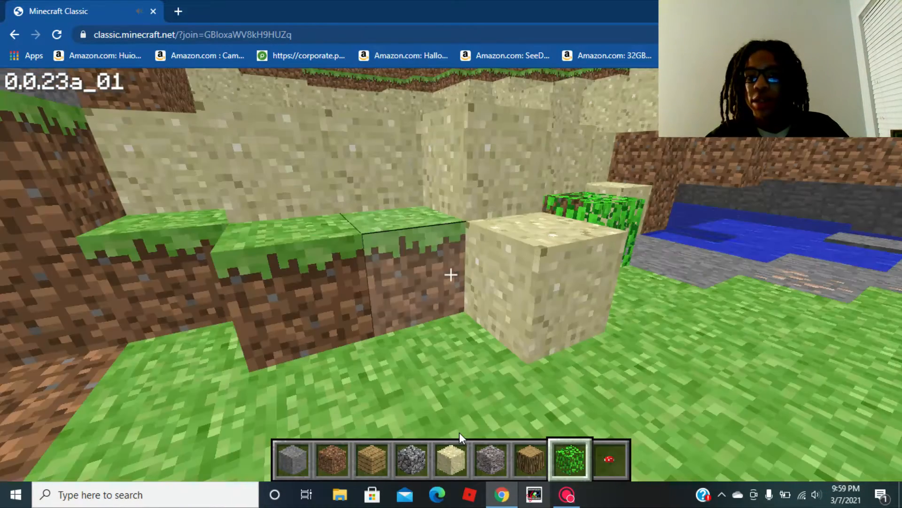
{"action": "left_click", "coordinate": [451, 275]}
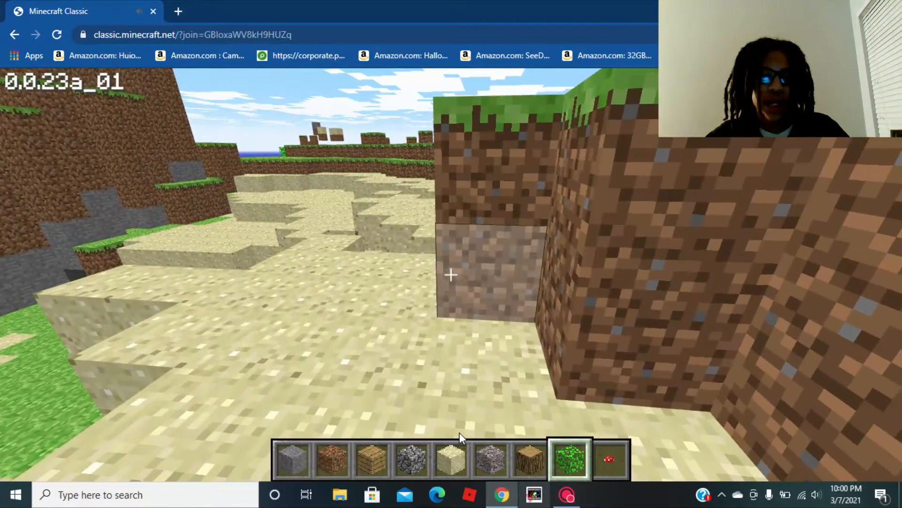
{"action": "left_click", "coordinate": [451, 275]}
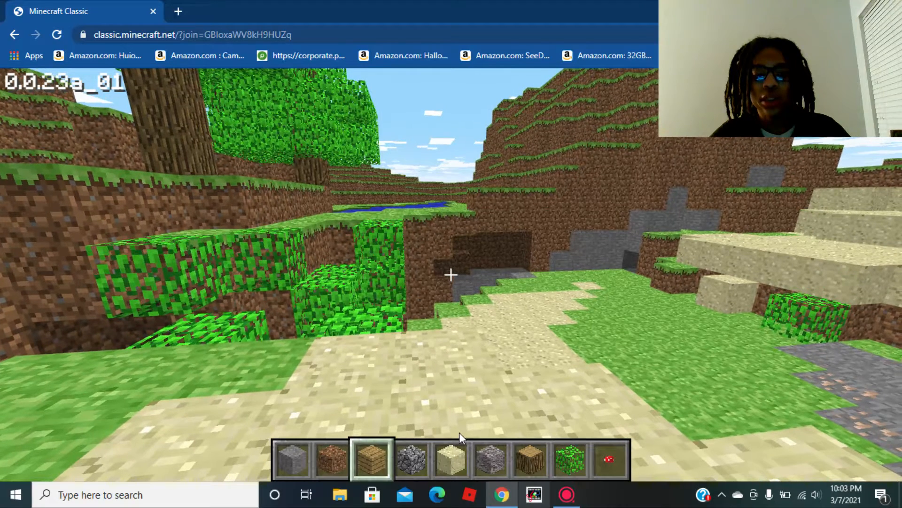
Step: Pause the game at the Game menu and bring the screen recorder window up over it
{"action": "key", "text": "Escape"}
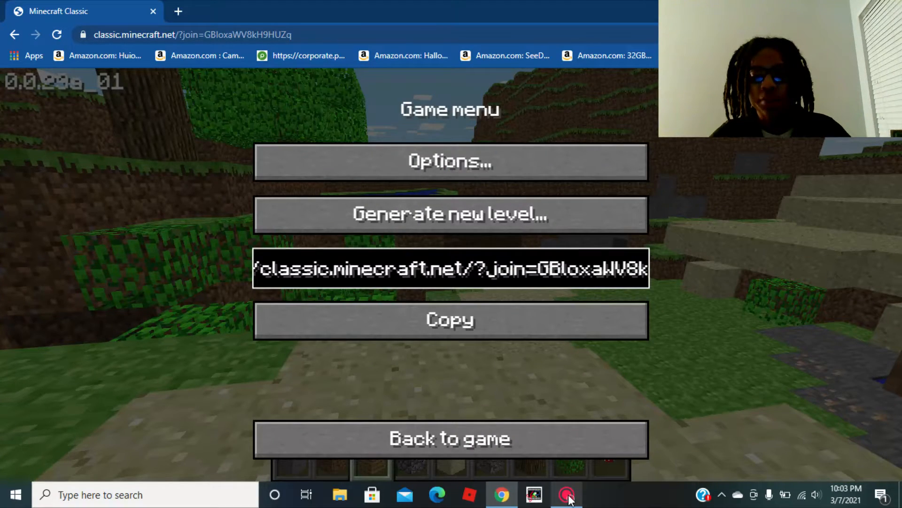
{"action": "left_click", "coordinate": [567, 494]}
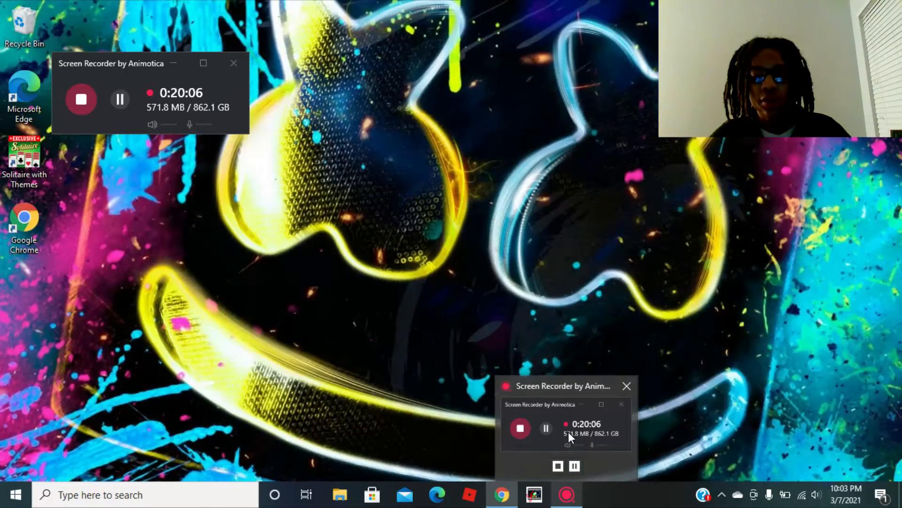
{"action": "left_click", "coordinate": [502, 494]}
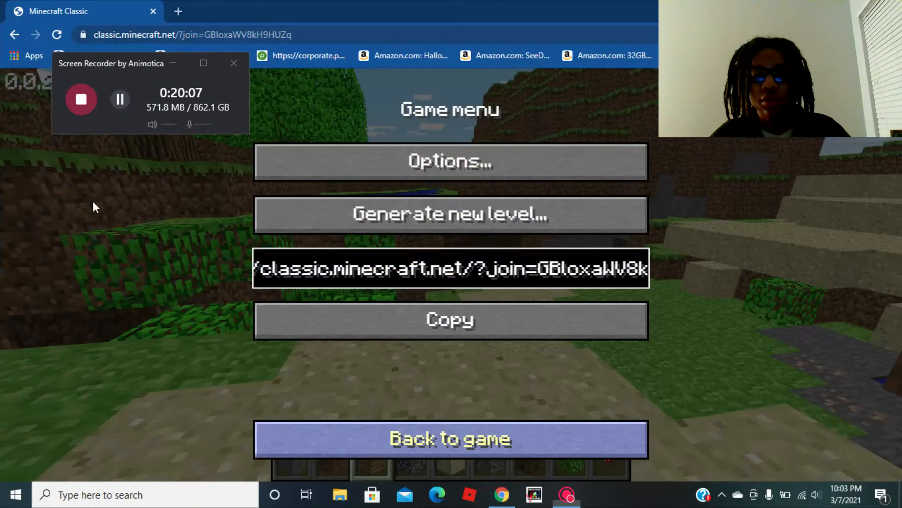